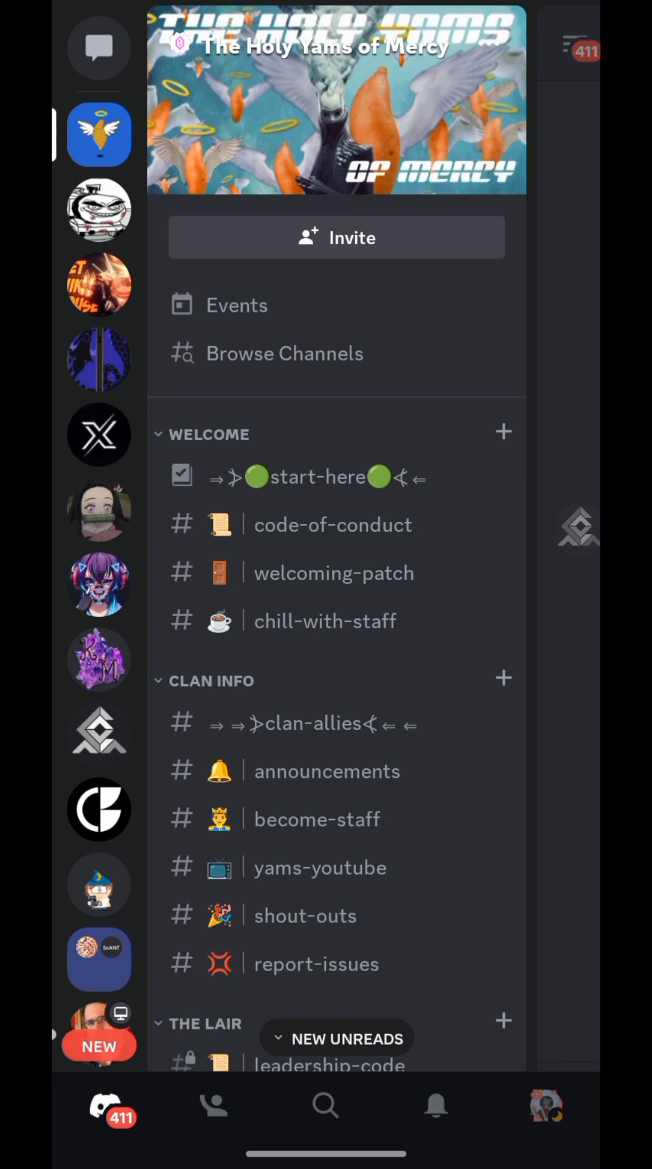
Scroll down to SCHEDULED LFG and open the lfg-event-bot channel
scroll(down, 3)
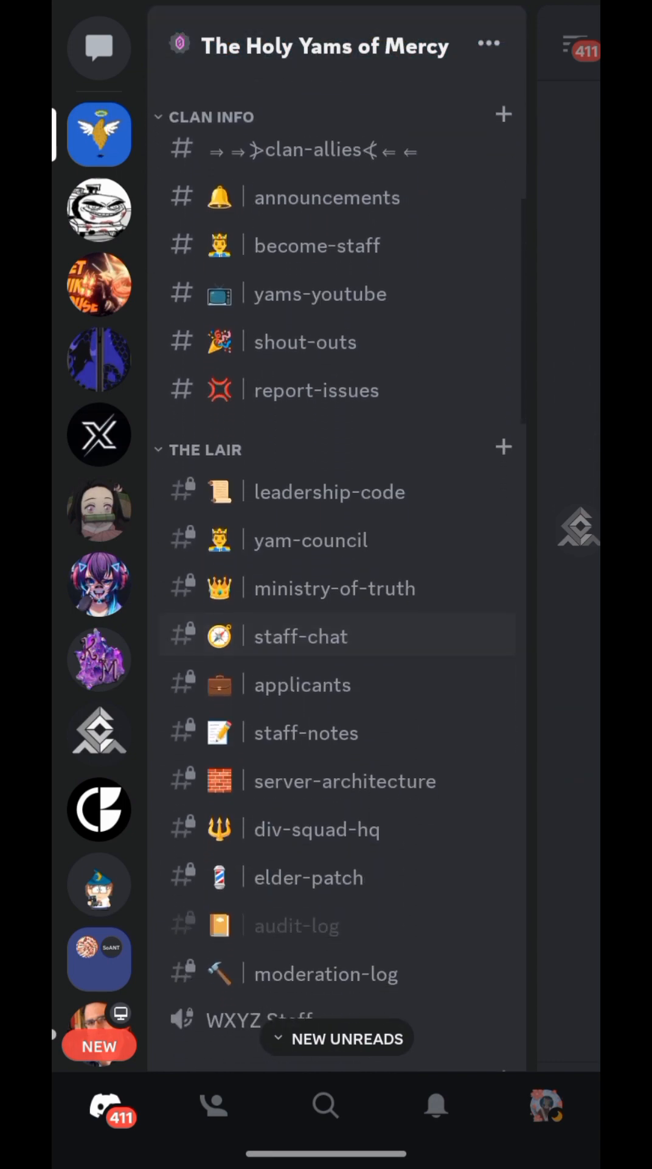
scroll(down, 3)
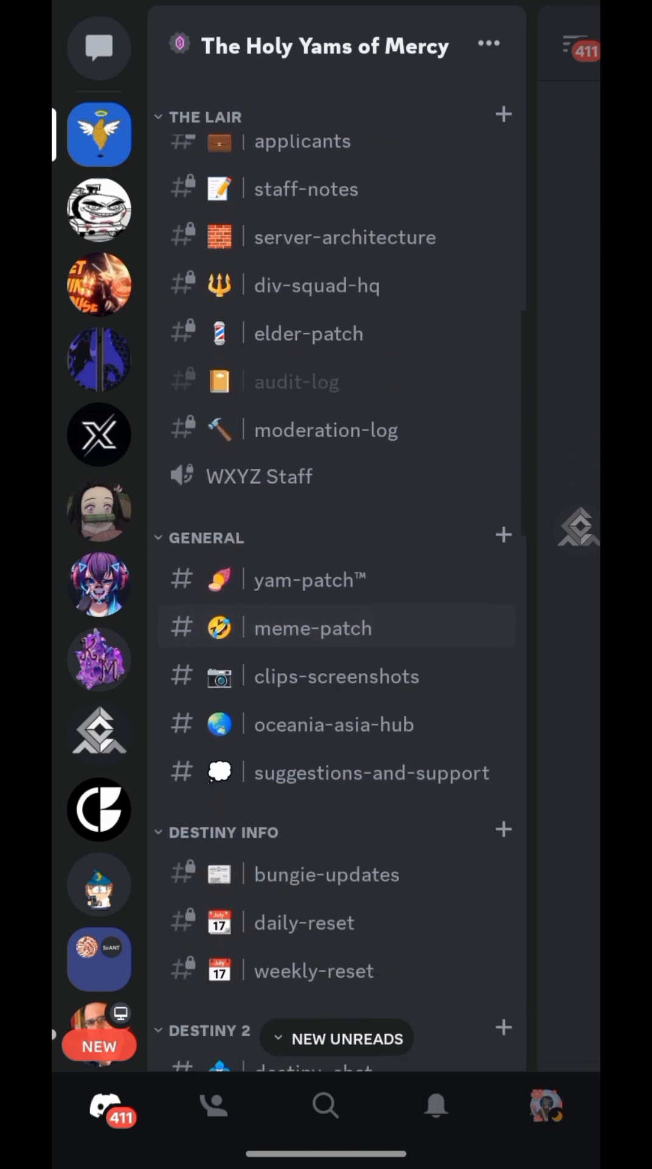
scroll(down, 3)
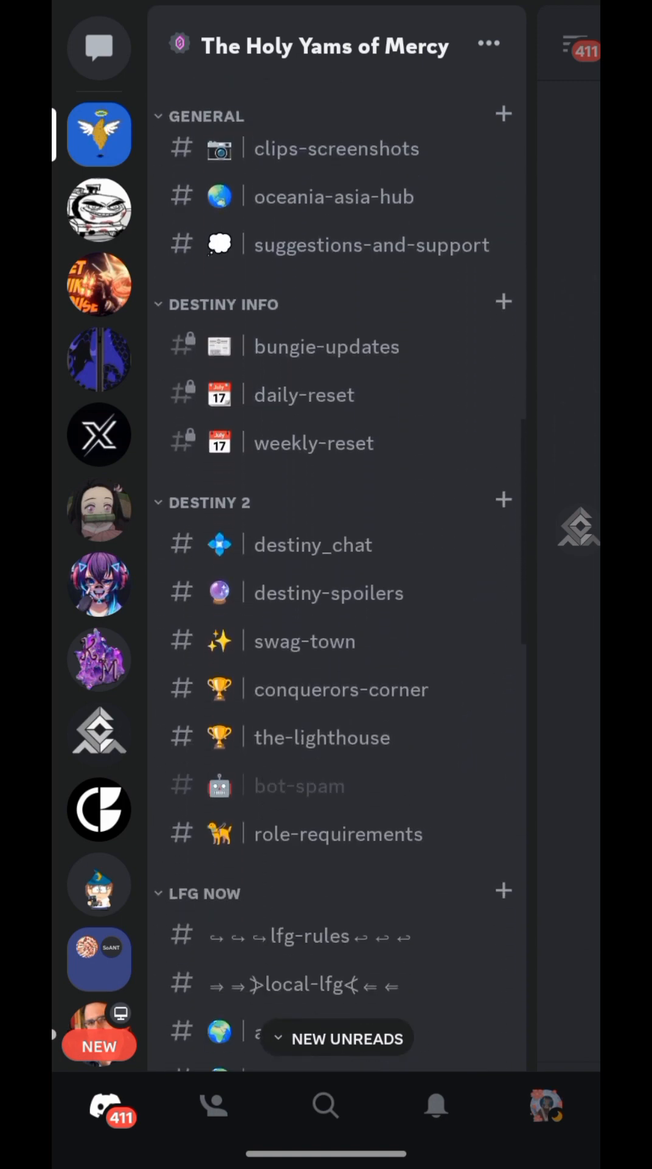
scroll(down, 3)
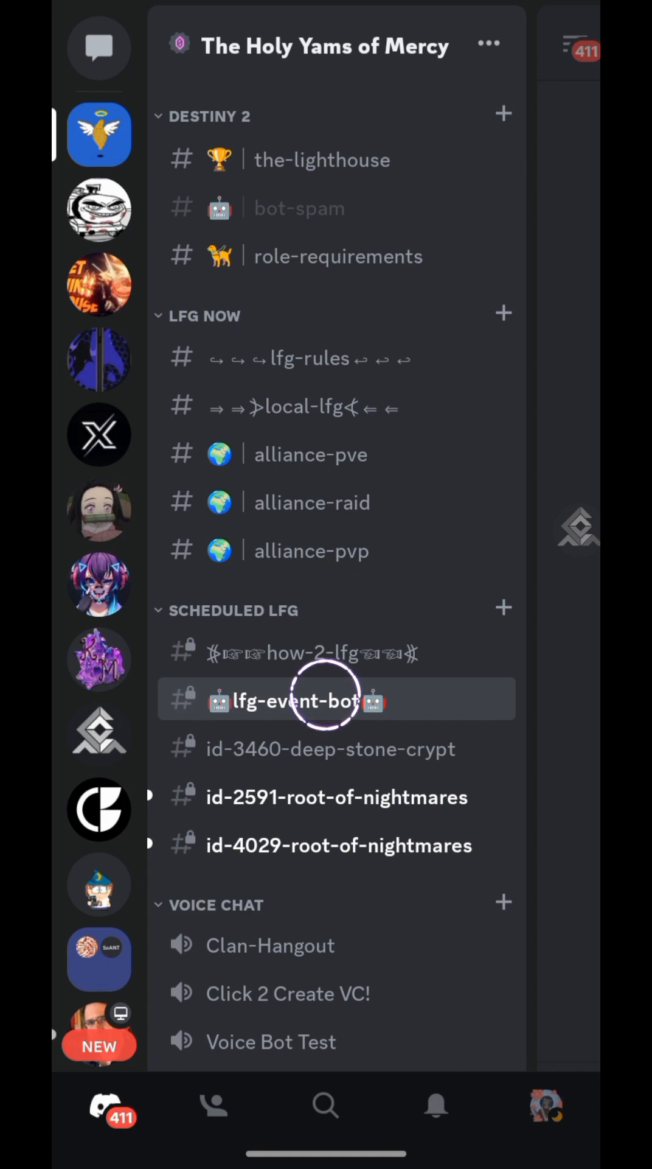
click(313, 699)
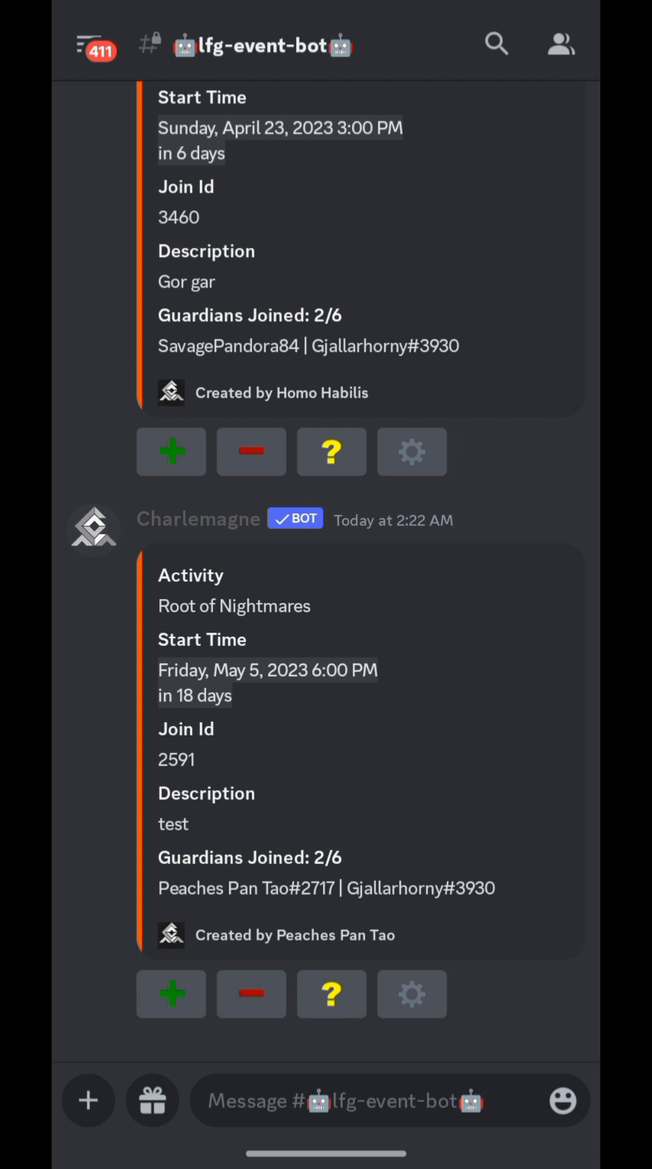
Send Charlemagne's /event create command with King's Fall as the activity
click(335, 683)
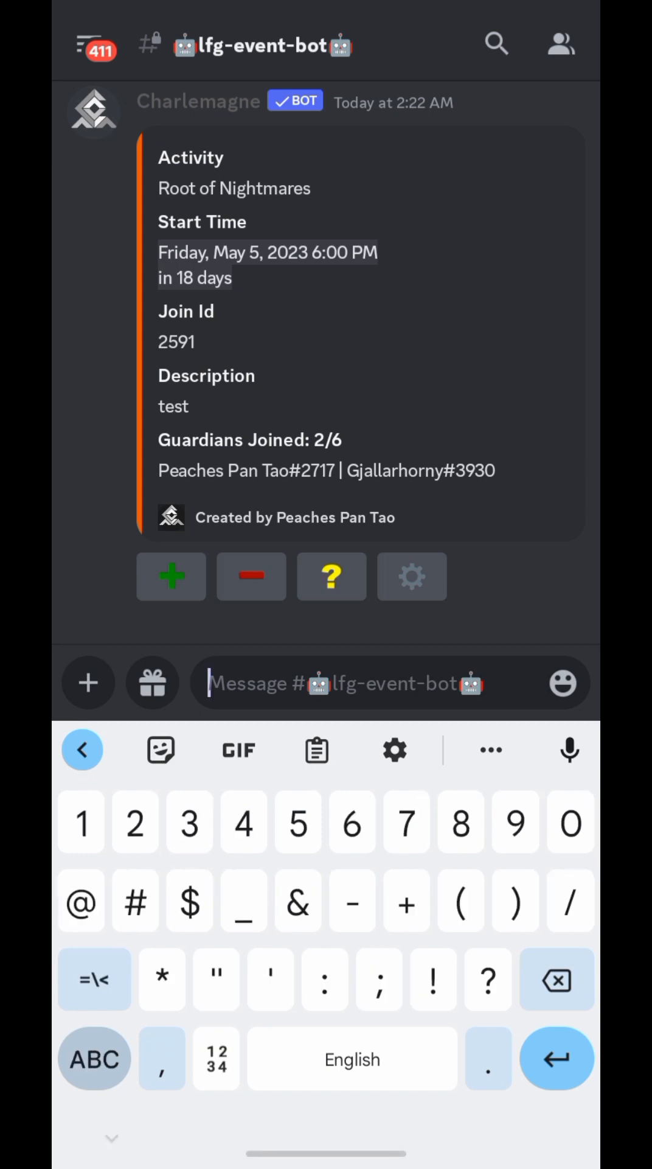
text(e)
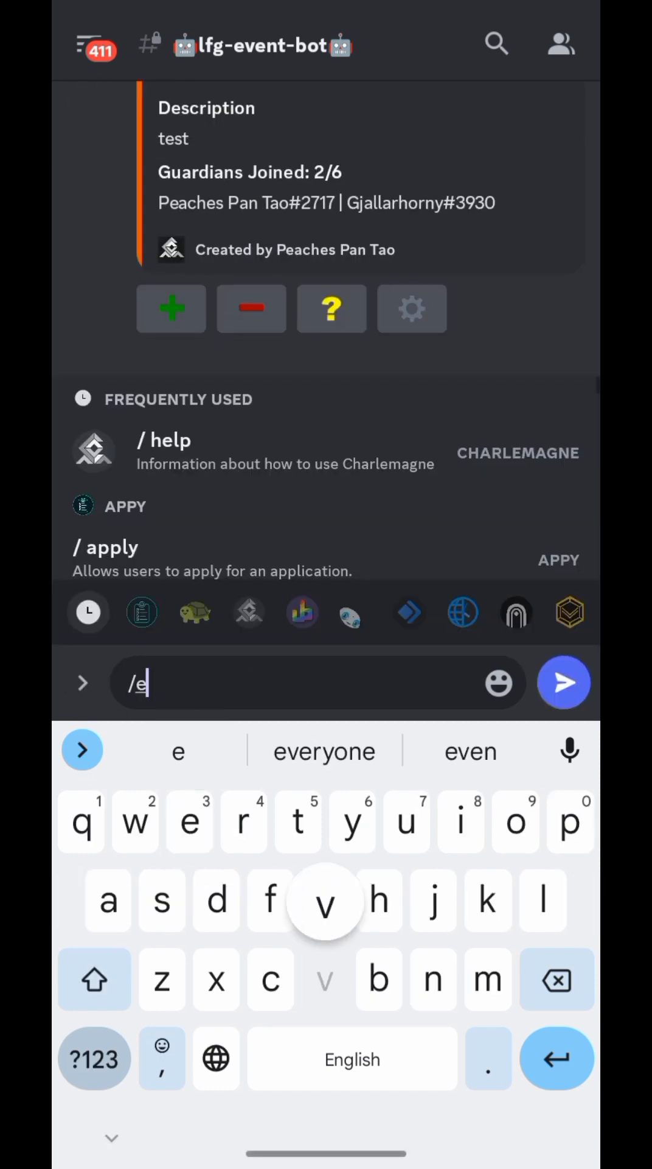
text(vent create)
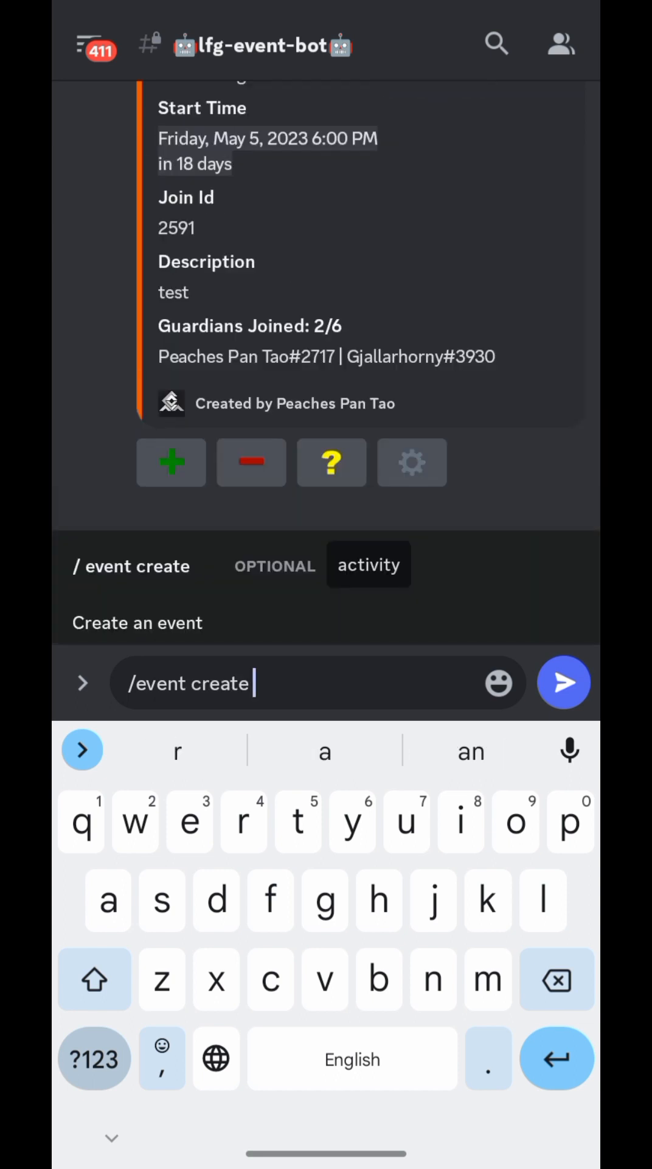
click(368, 565)
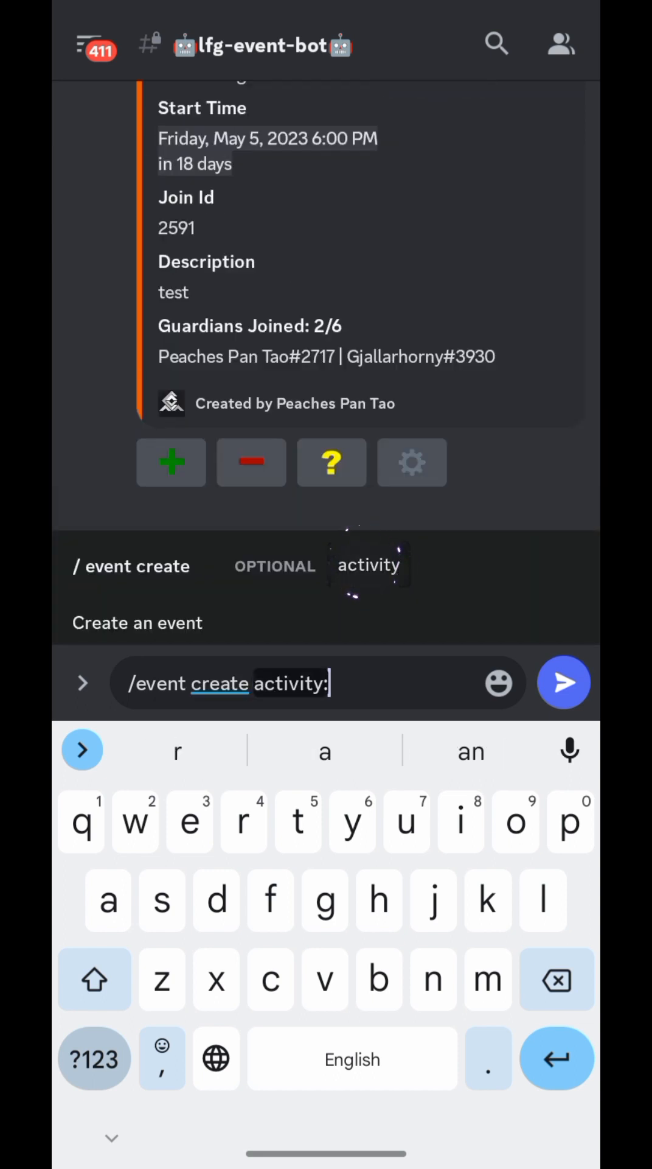
click(369, 564)
text(King's Fall)
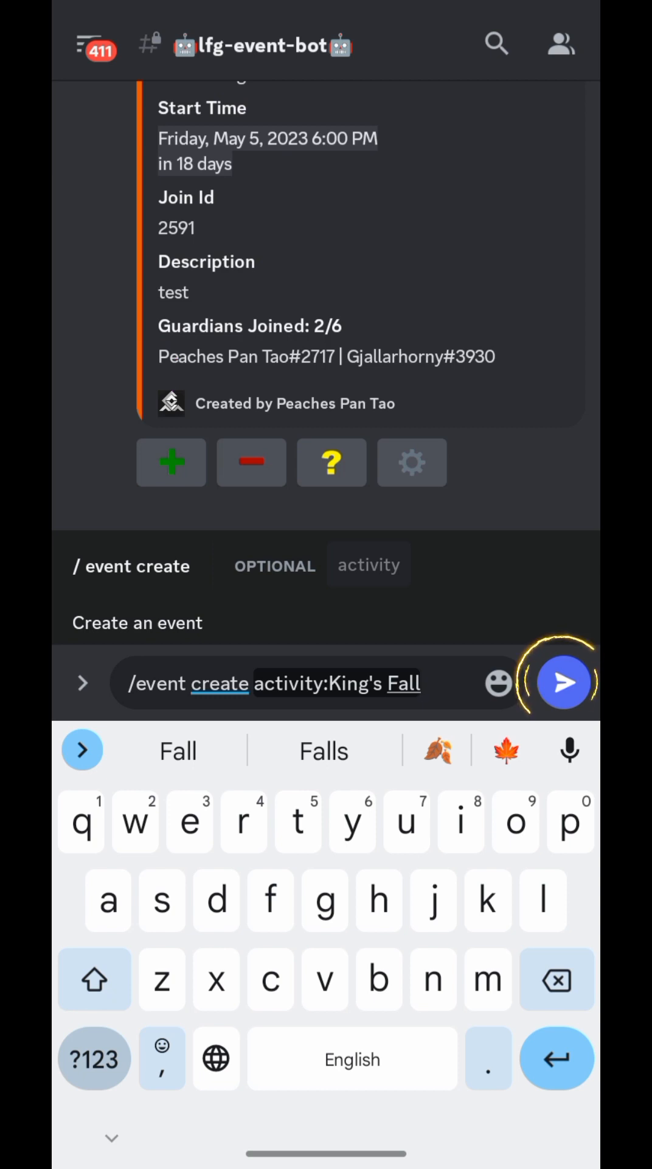
click(564, 681)
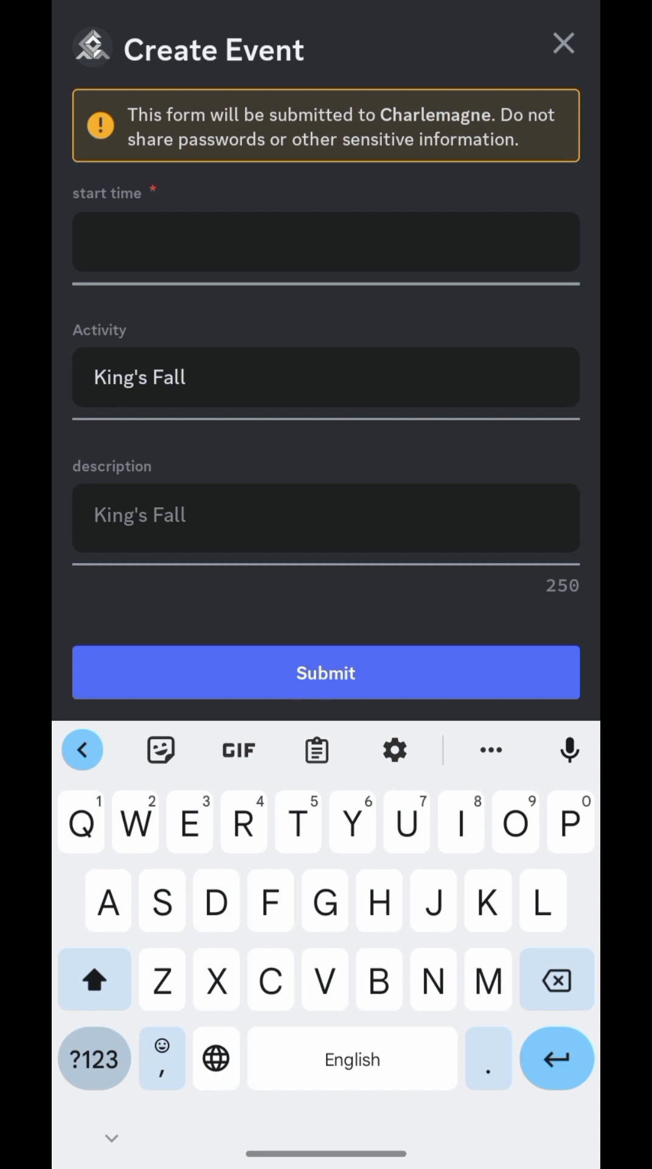
Enter 26/04/23 7:00pm mt as the event's start time
click(325, 241)
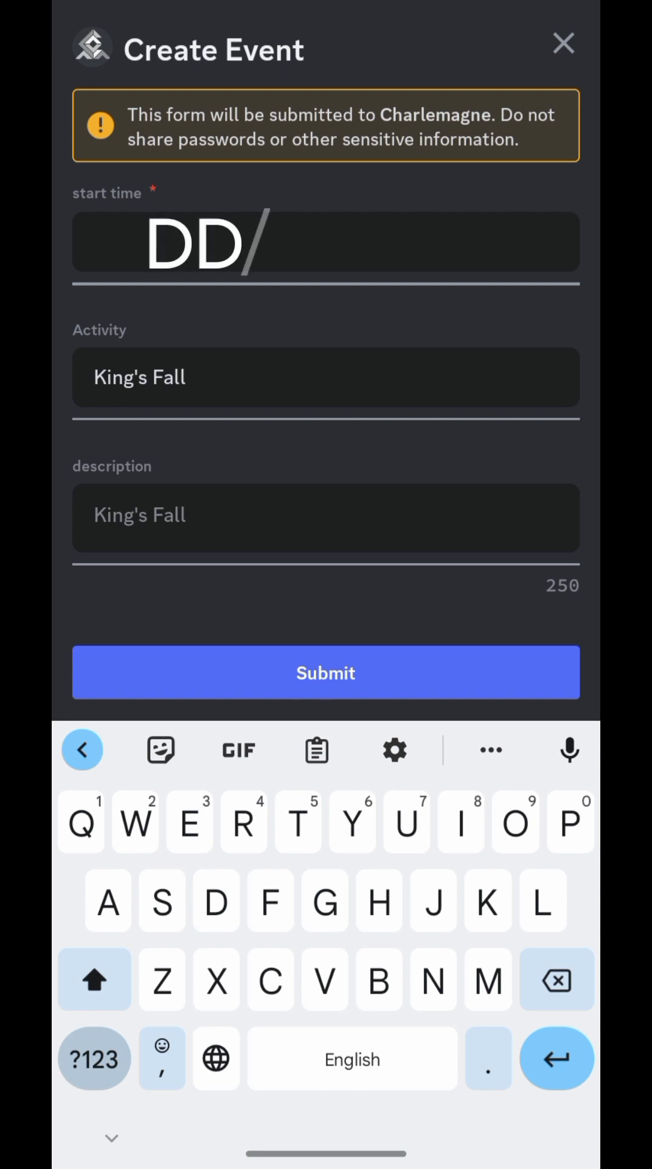
text(MM/YY)
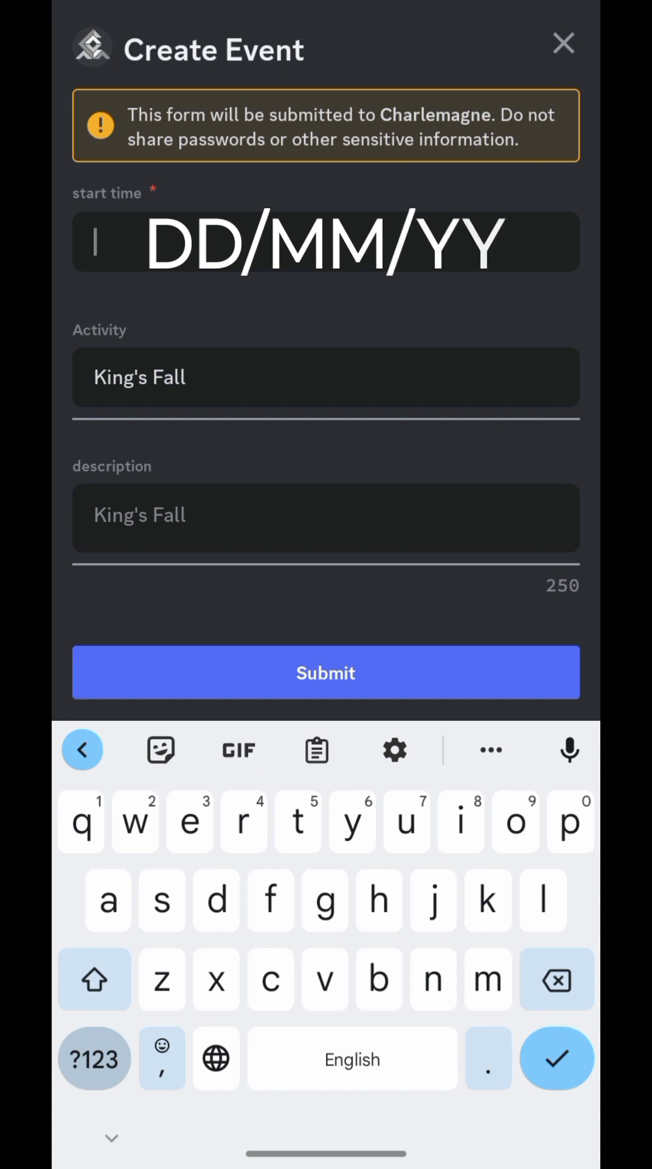
click(325, 242)
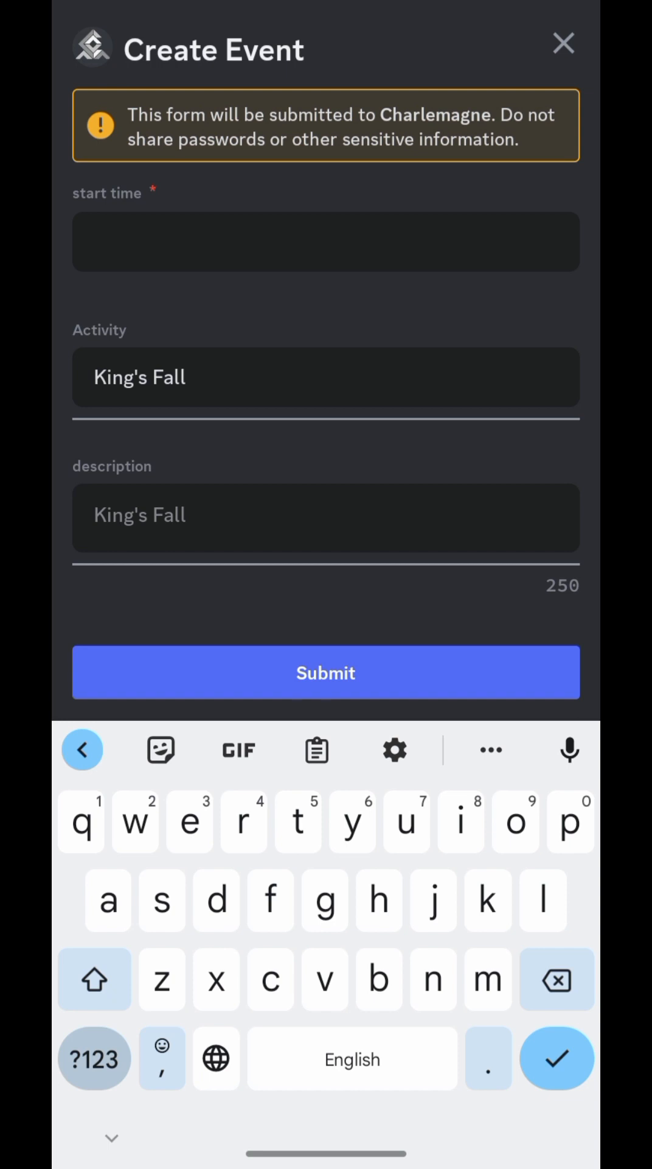
click(325, 242)
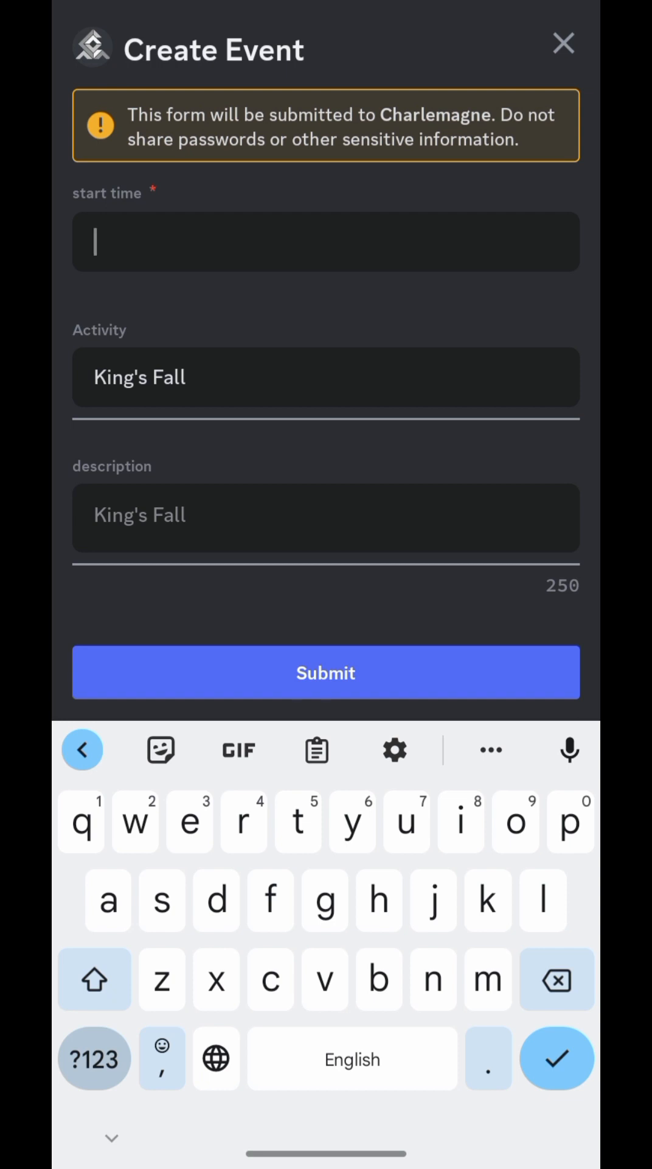
click(94, 1058)
text(26/04)
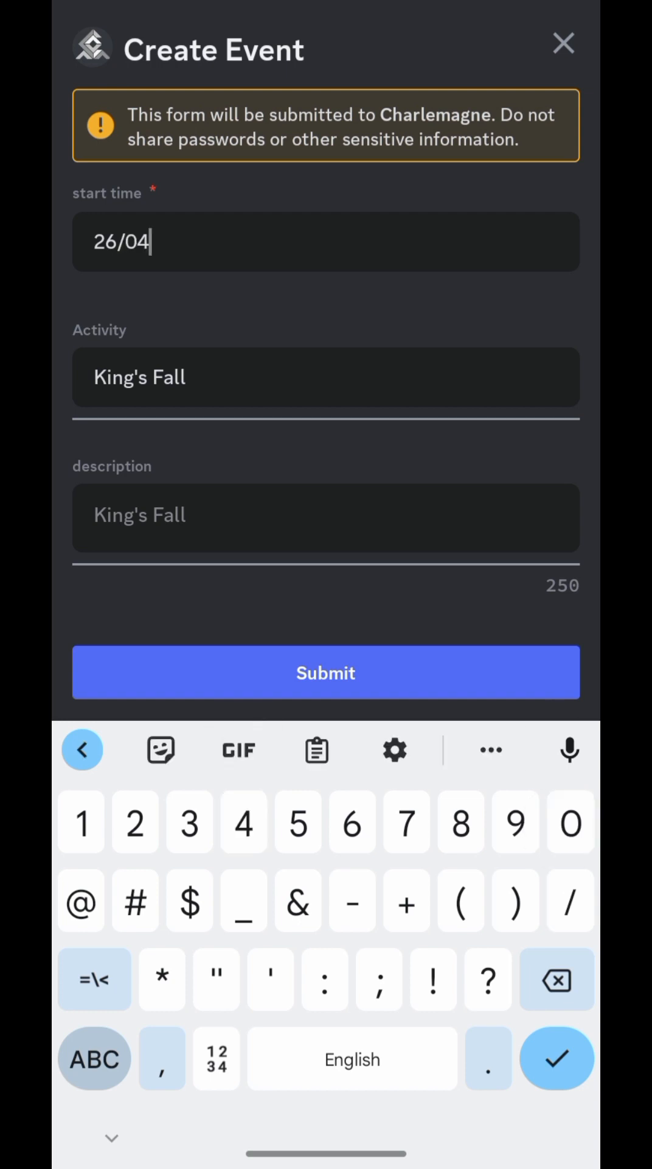
text(23 7)
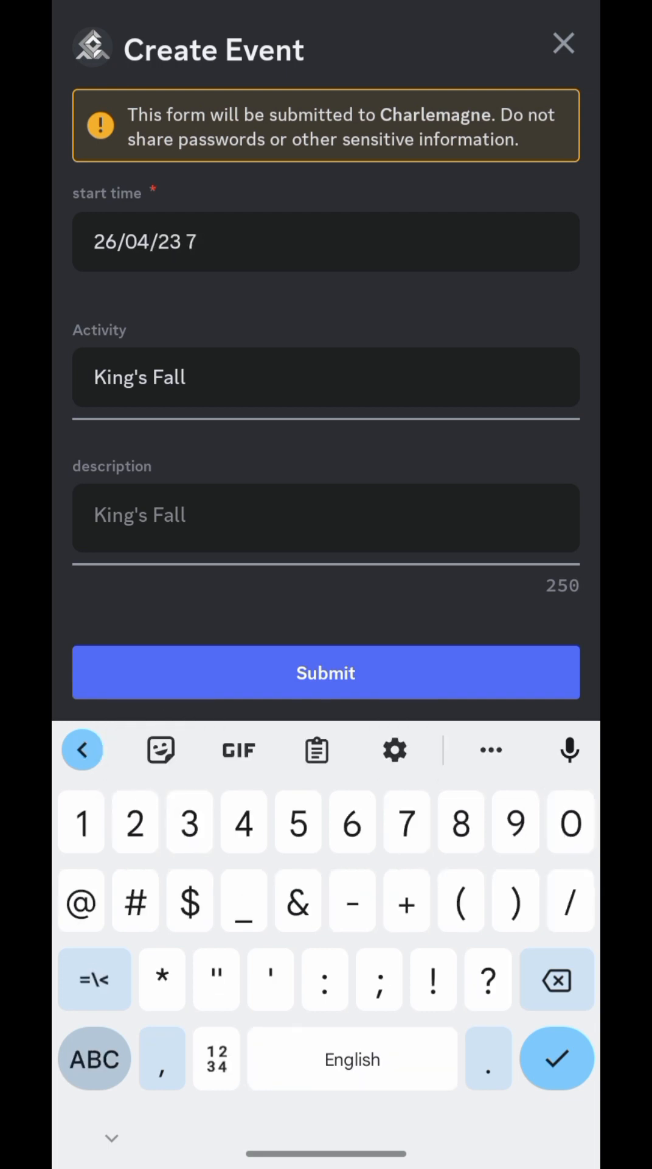
text(o)
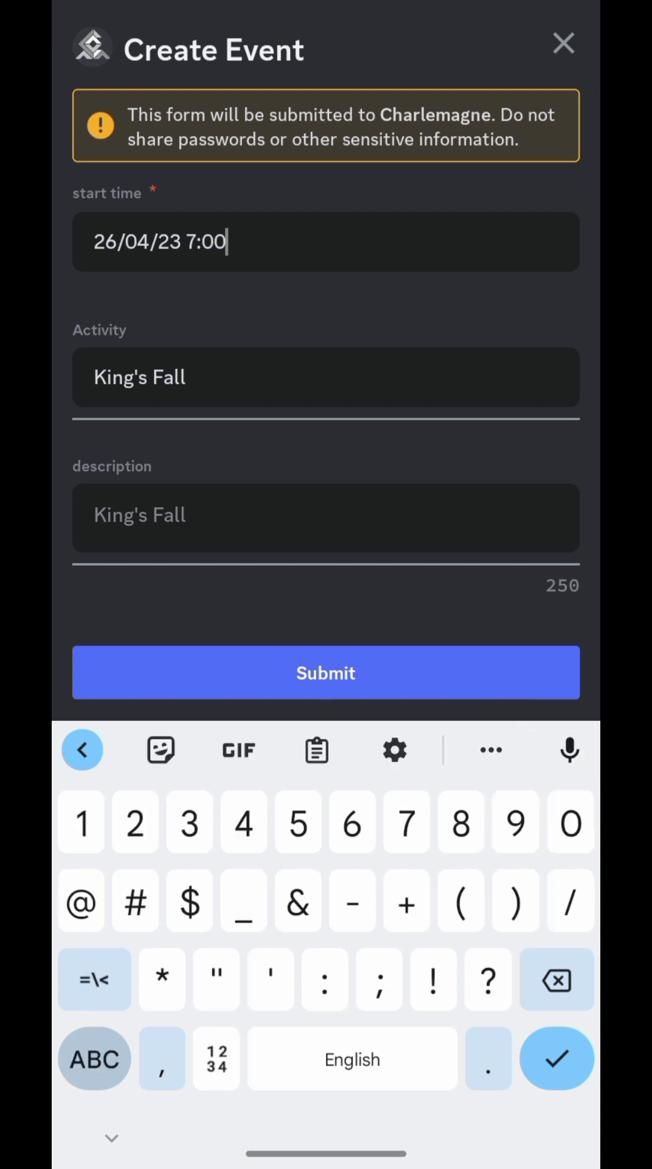
text(pm)
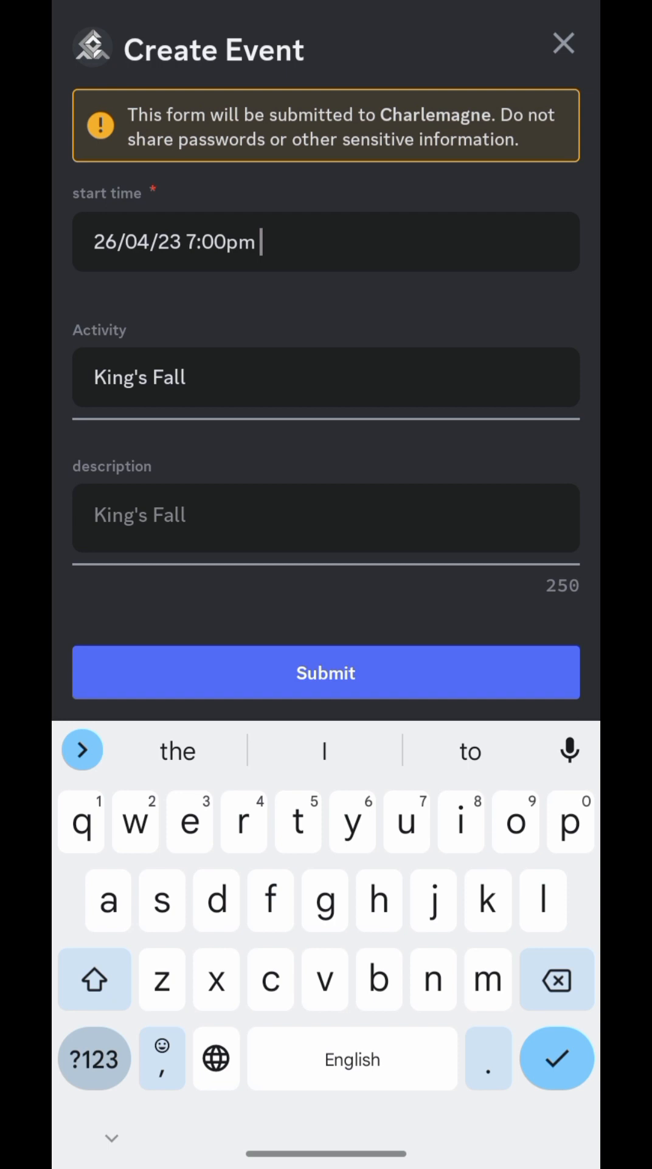
text(m)
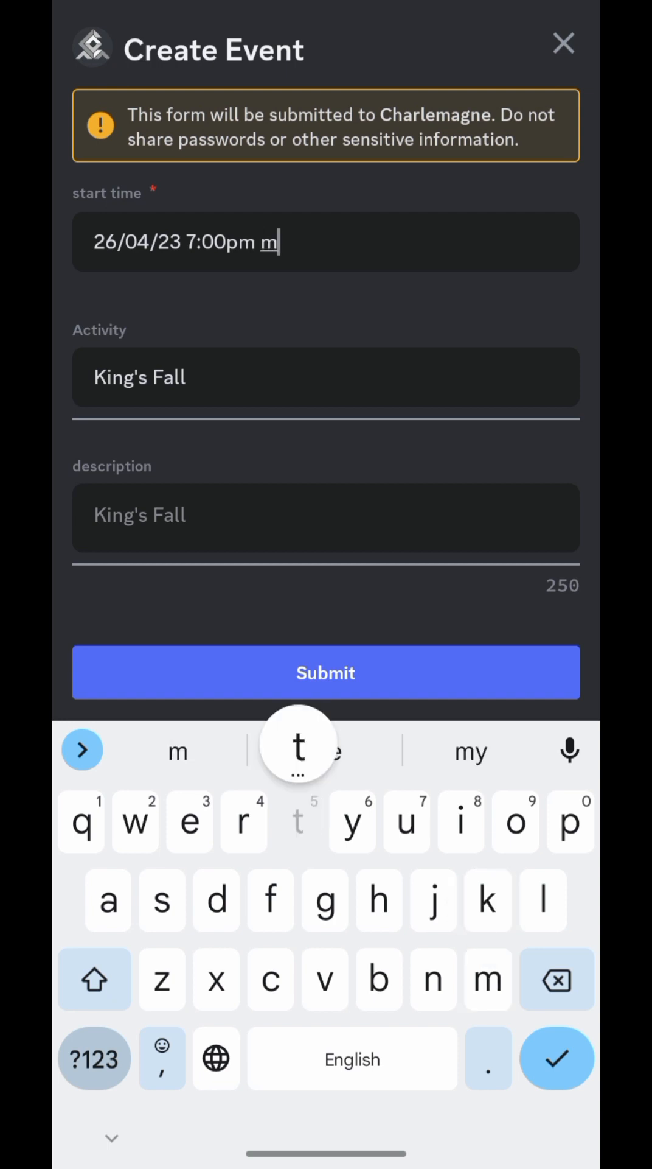
click(298, 822)
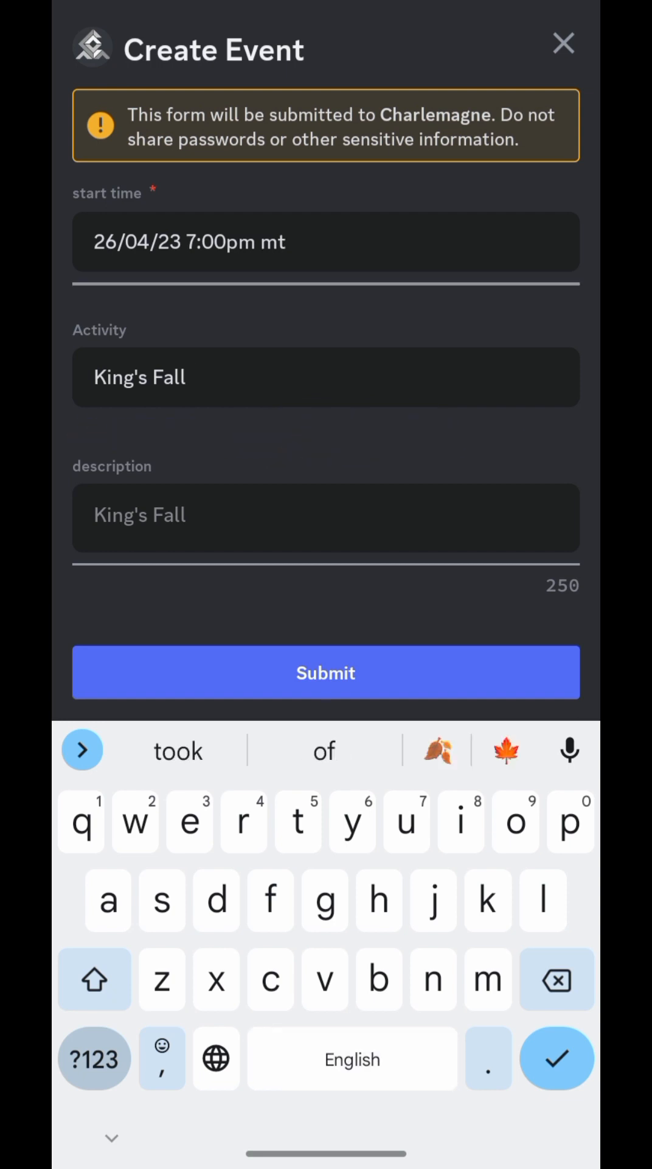
Rename the activity to King's Fall sherpa run, add description 'teaching one. be patient', and submit
text(sherpa r)
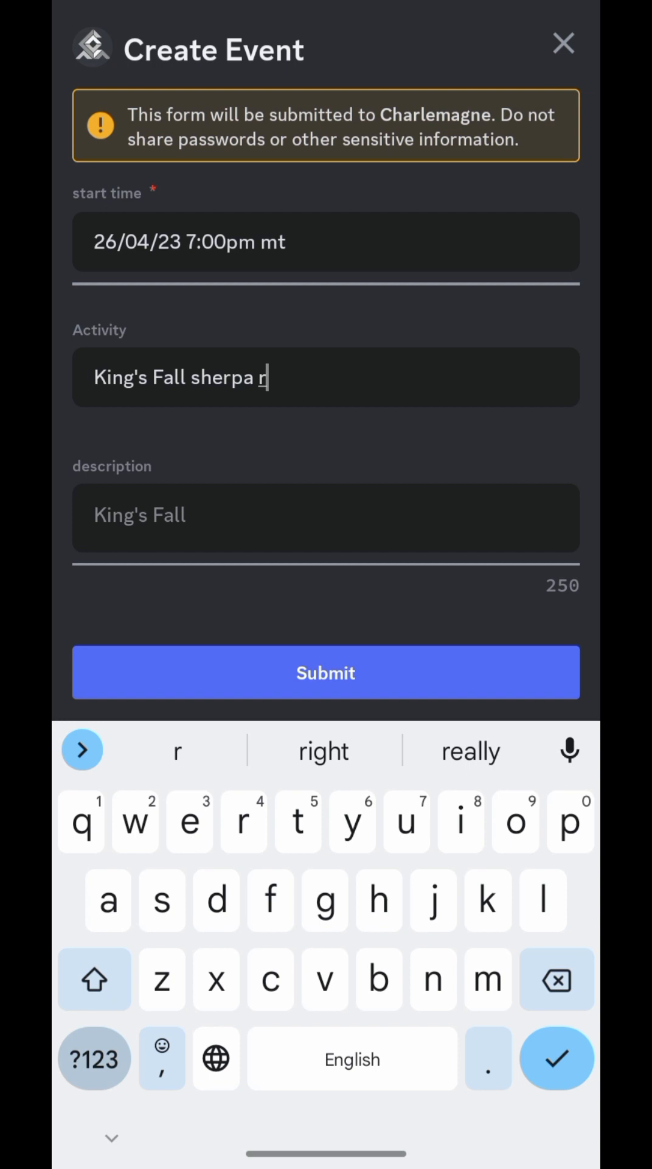
text(un)
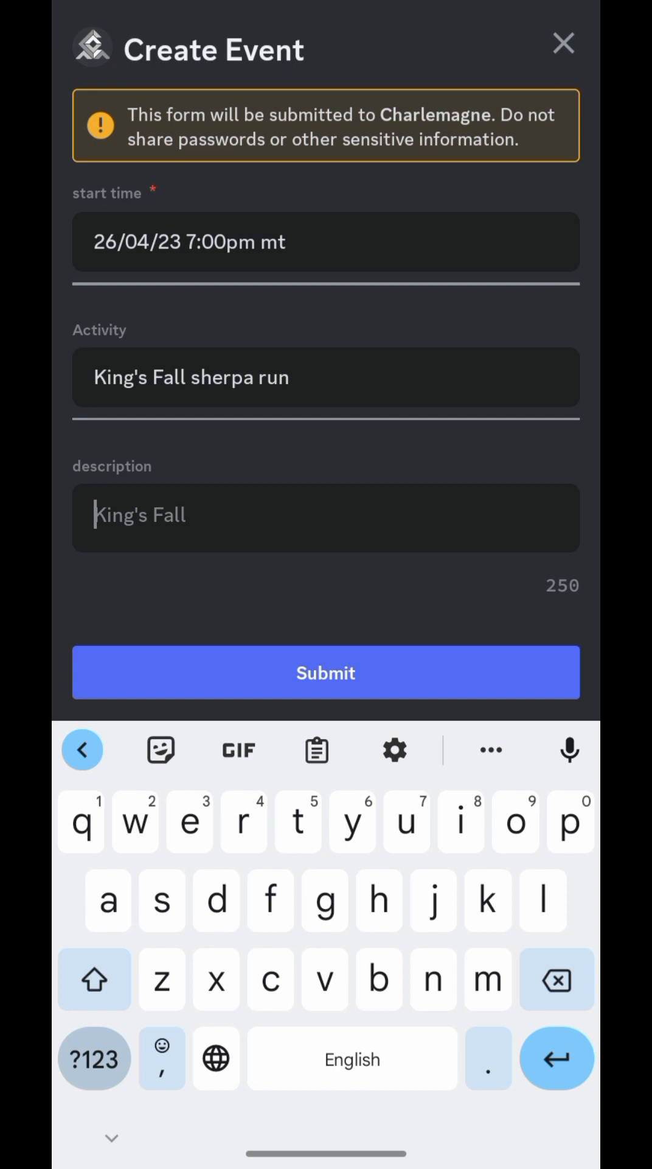
text(teaching one.)
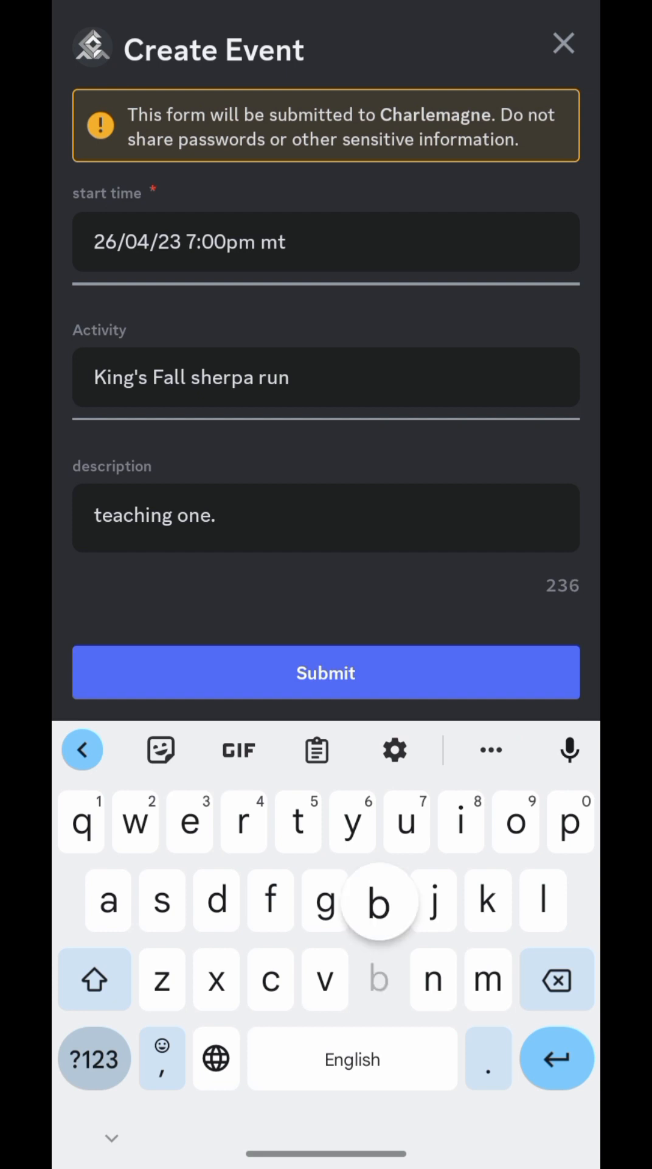
text(be patien)
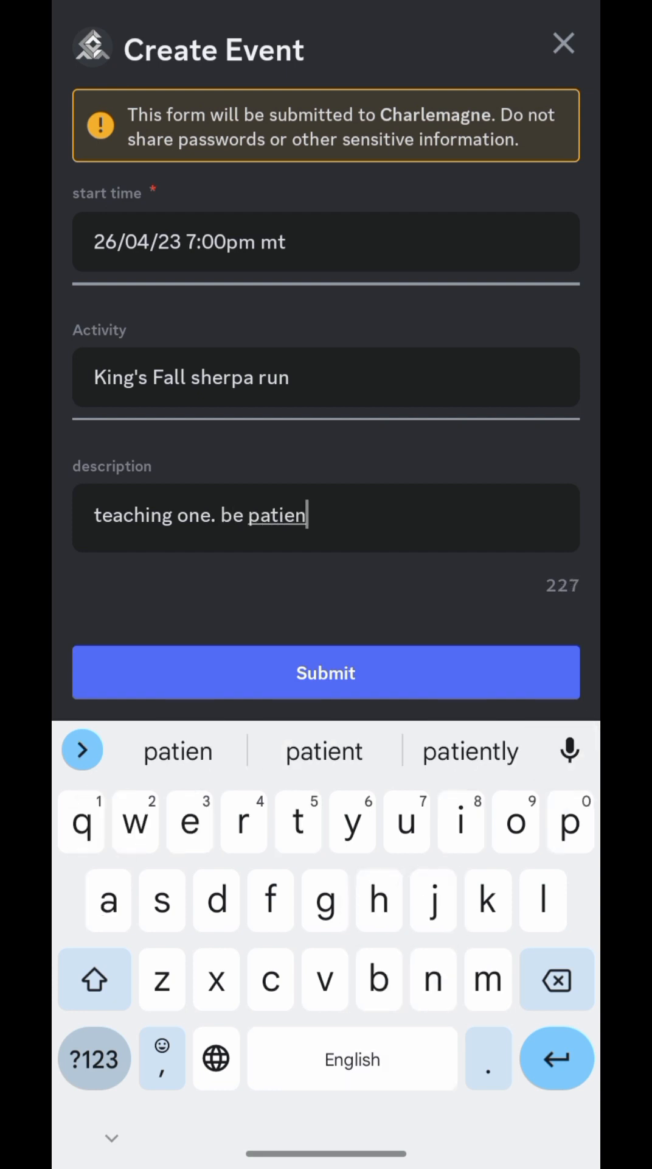
text(t)
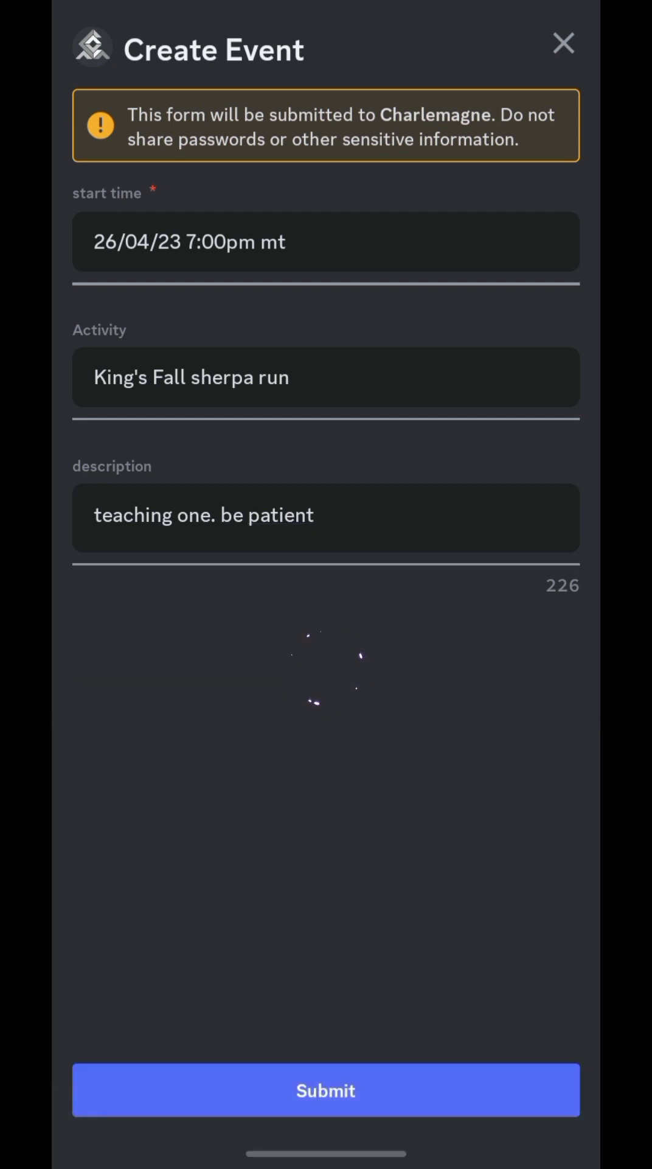
click(326, 1089)
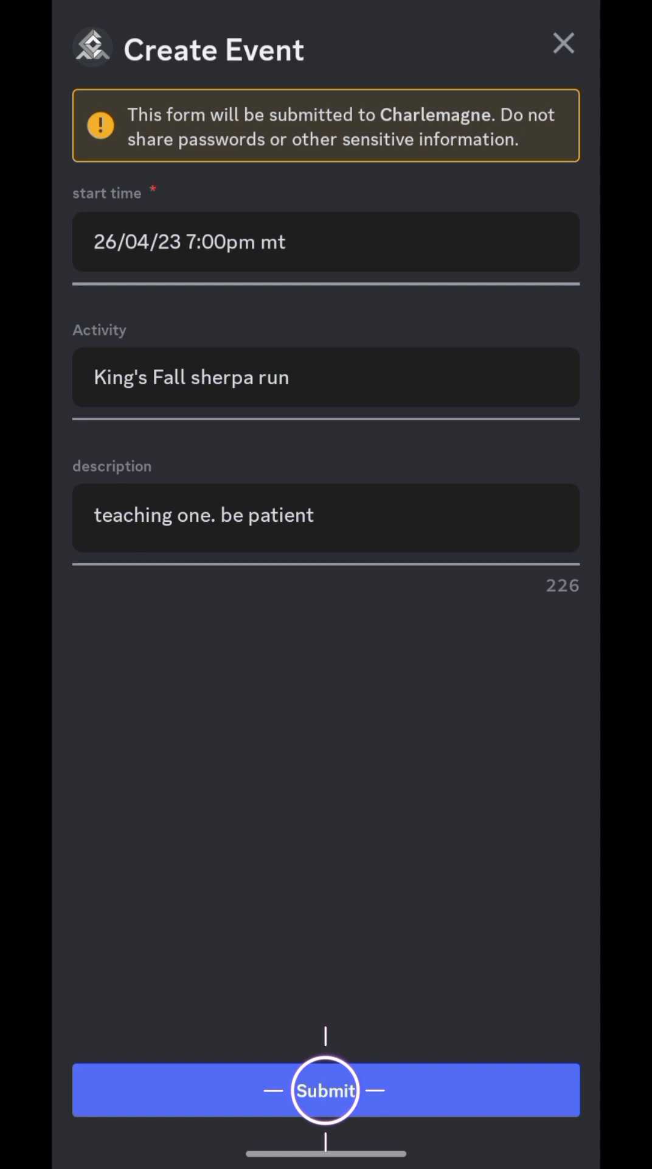
click(326, 1090)
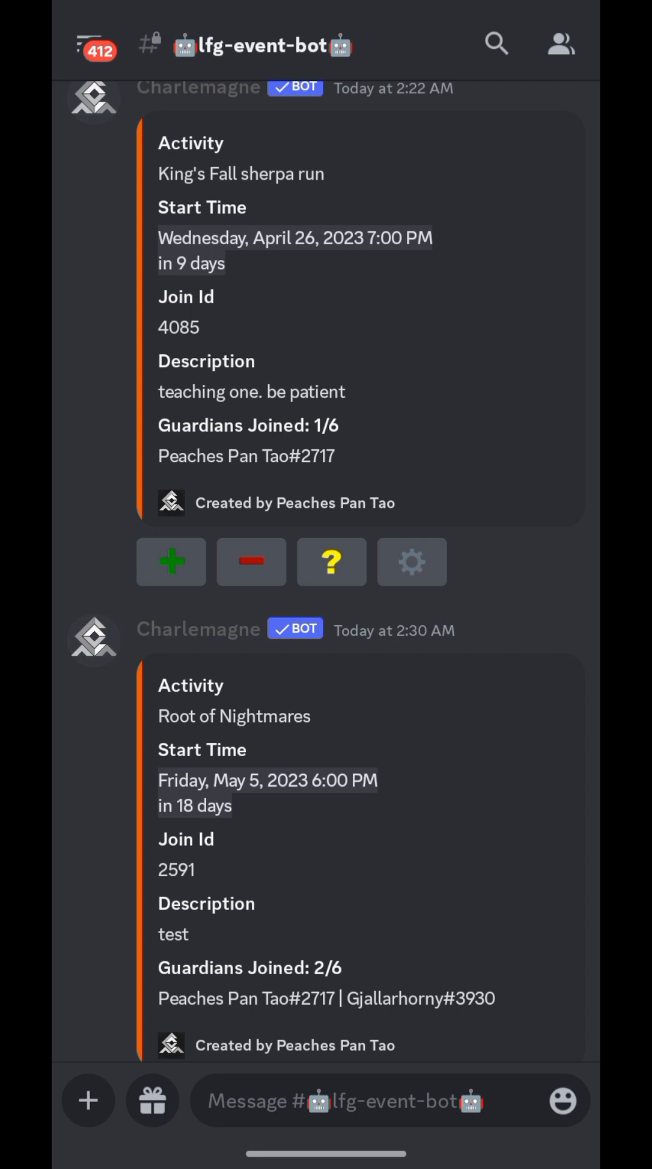
Check the posted event, then open the id-4085-kings-fall-sherpa-run channel
scroll(up, 3)
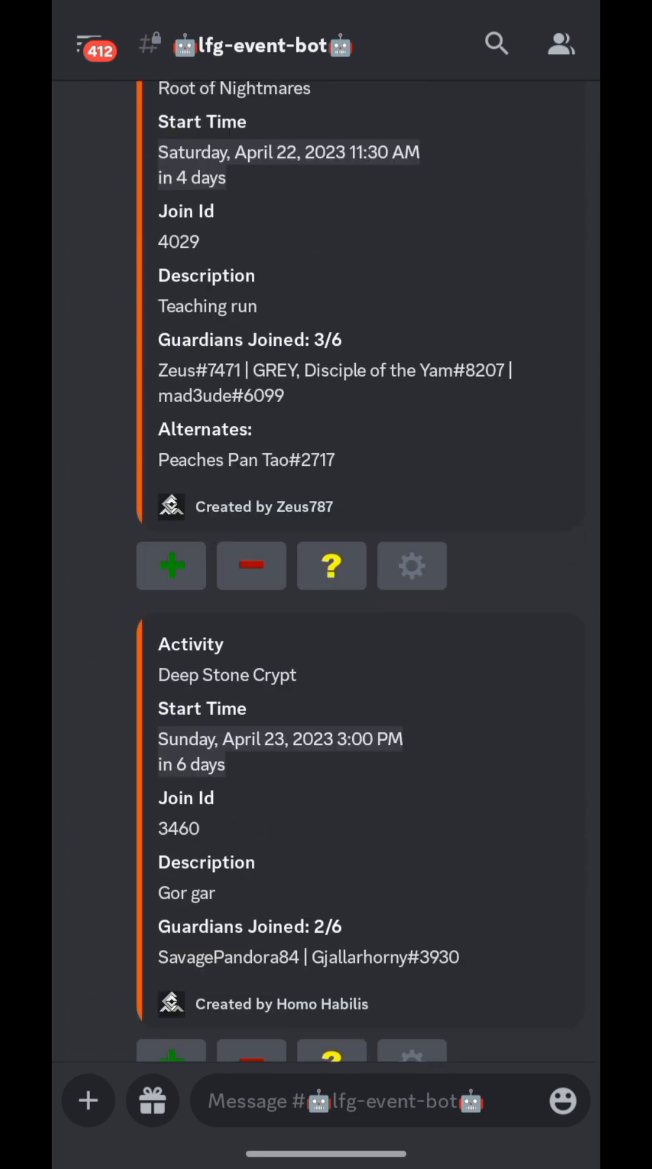
scroll(down, 3)
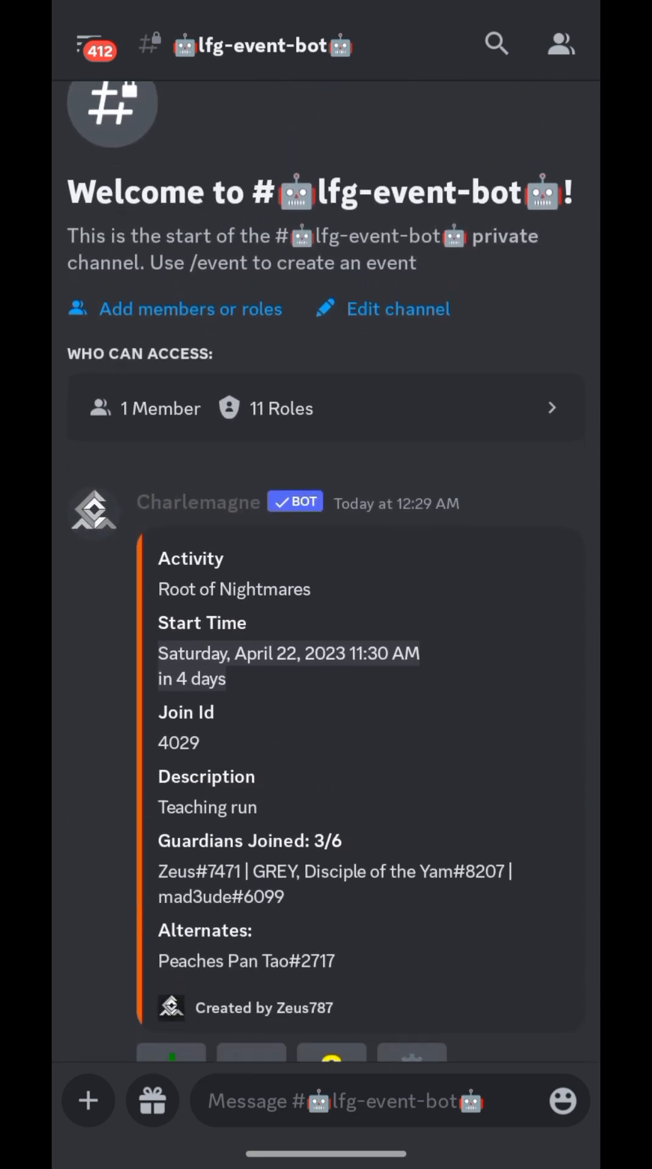
scroll(down, 3)
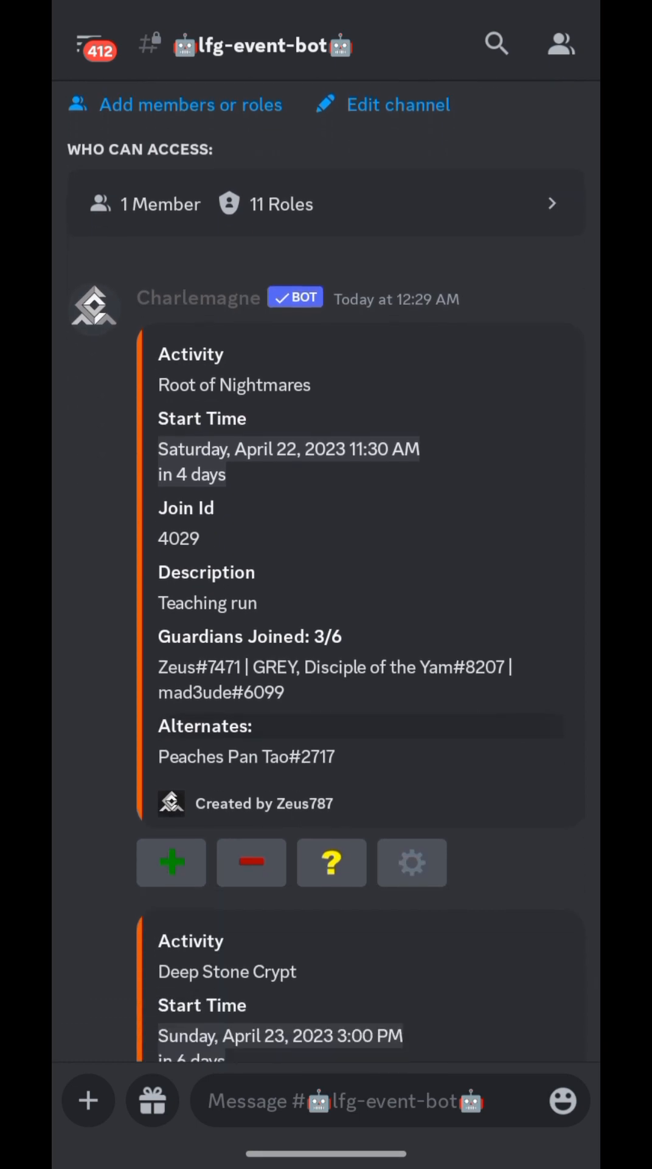
scroll(down, 3)
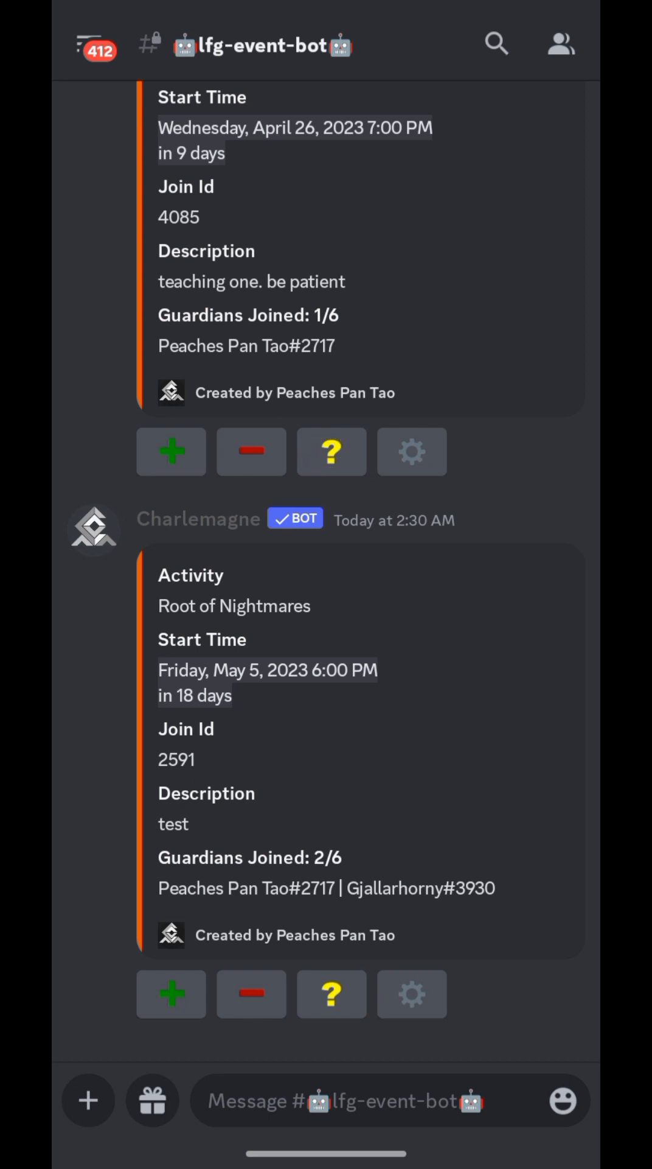
scroll(down, 3)
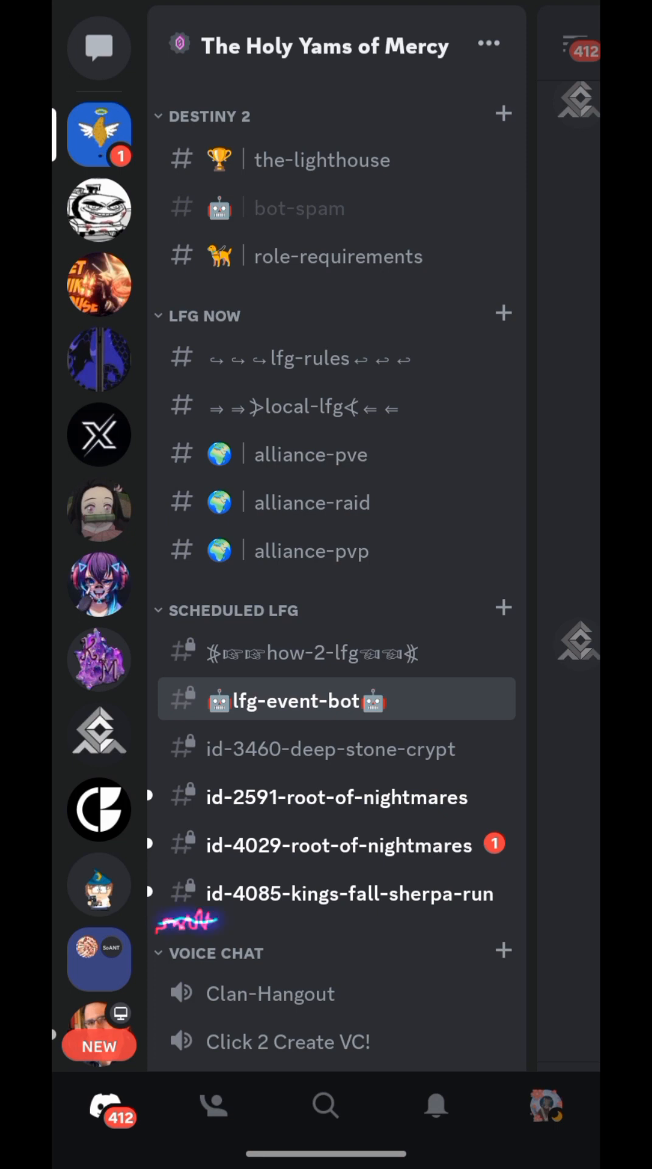
click(349, 893)
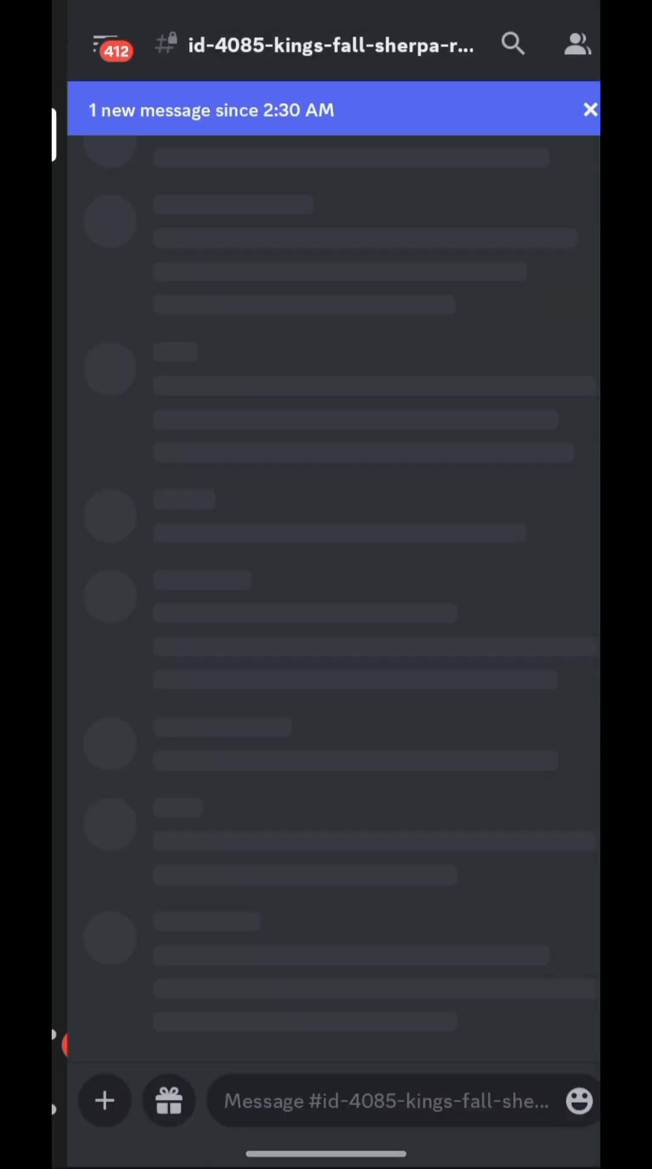